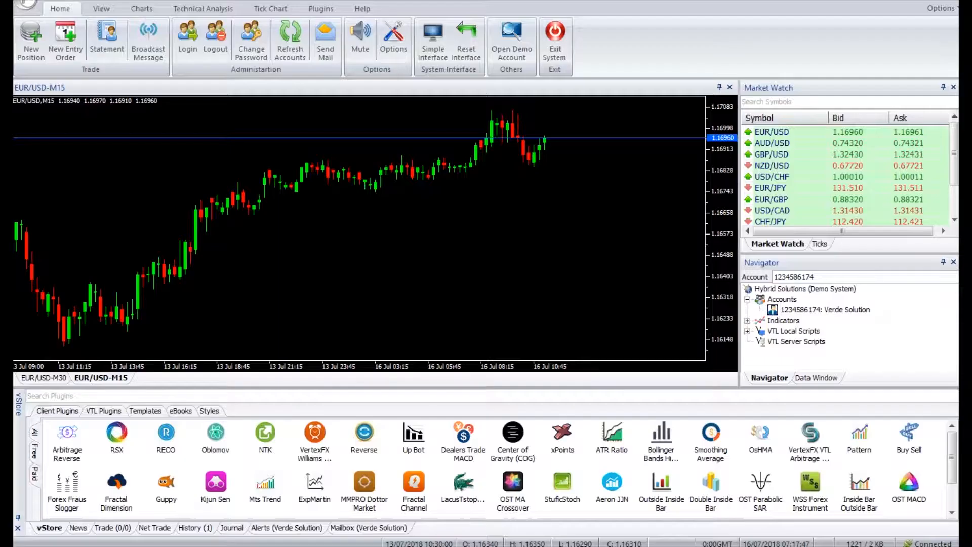
# - Select and right-click the Arbitrage Reverse plugin, then scroll down the list
pyautogui.click(66, 437)
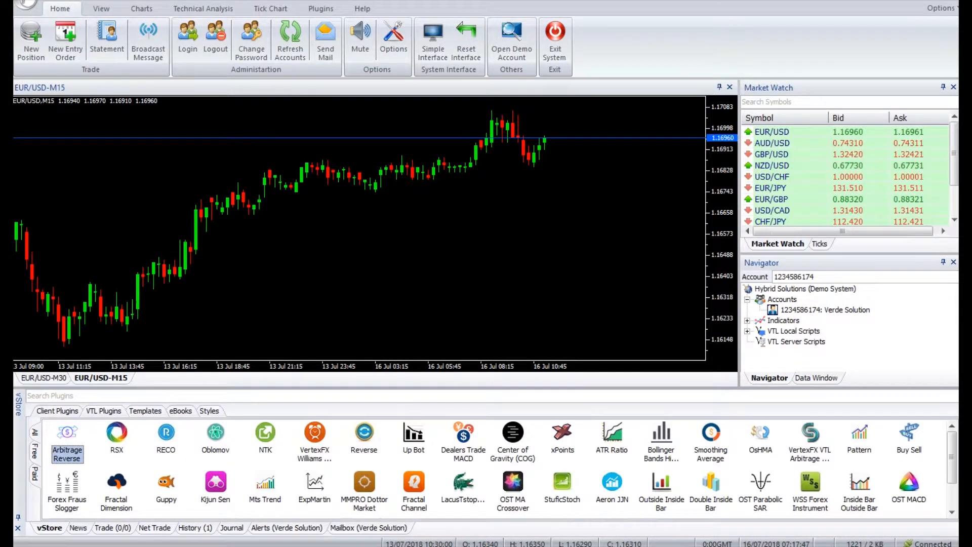
pyautogui.rightClick(67, 439)
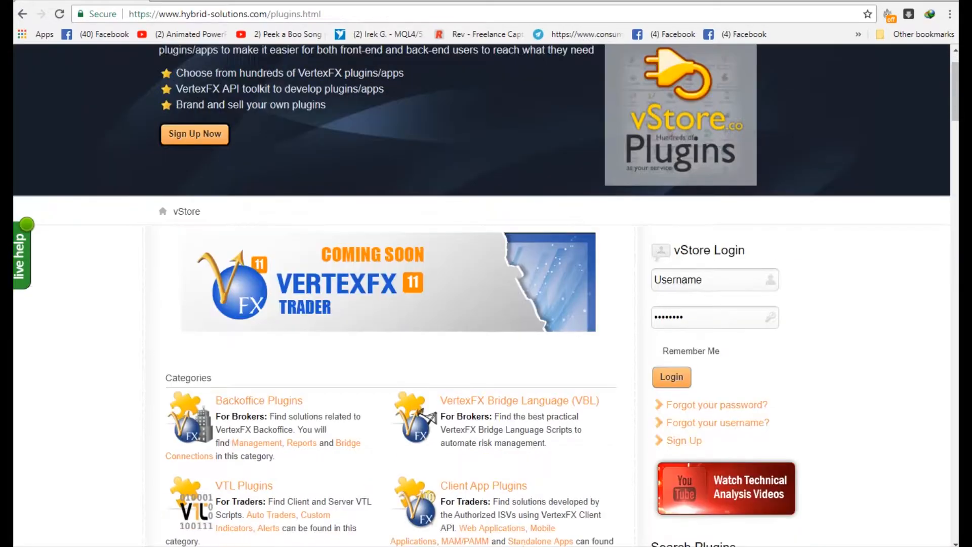
pyautogui.scroll(-3)
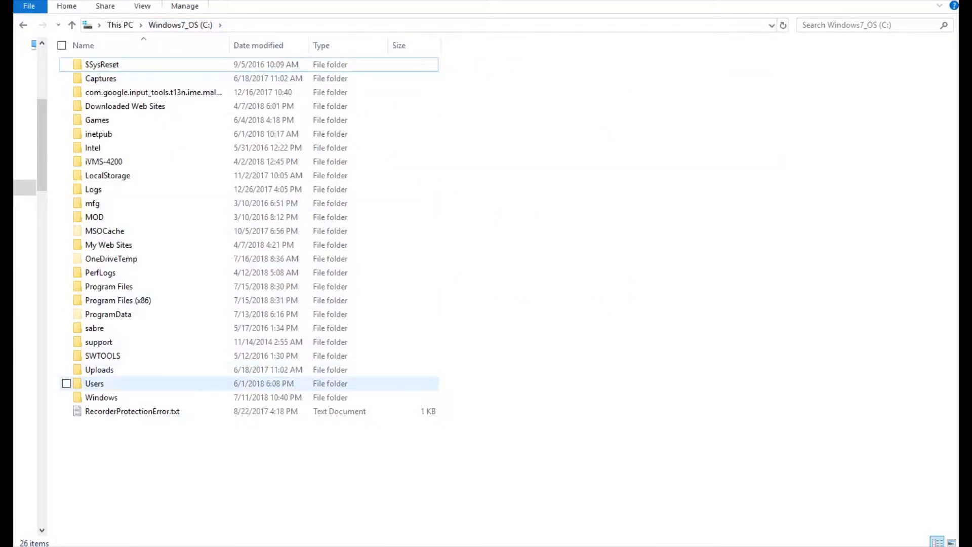
# - Browse from Users into VertexFX Client Terminals, then VTL10 and a script subfolder
pyautogui.doubleClick(94, 384)
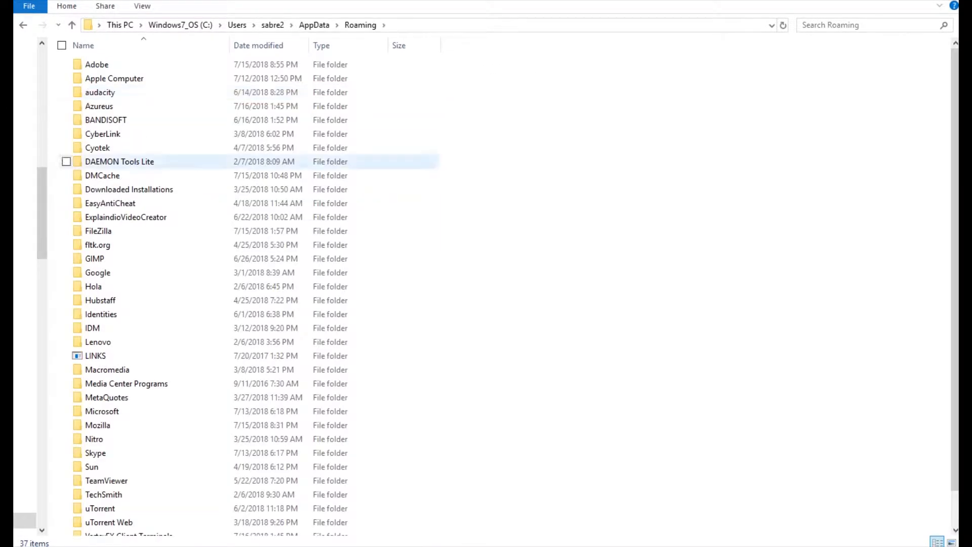
pyautogui.click(128, 500)
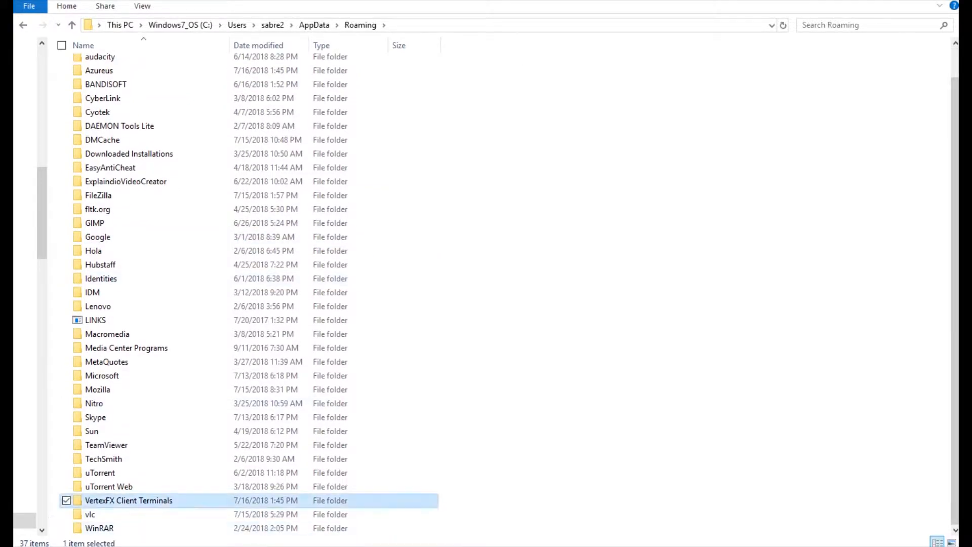
pyautogui.doubleClick(129, 500)
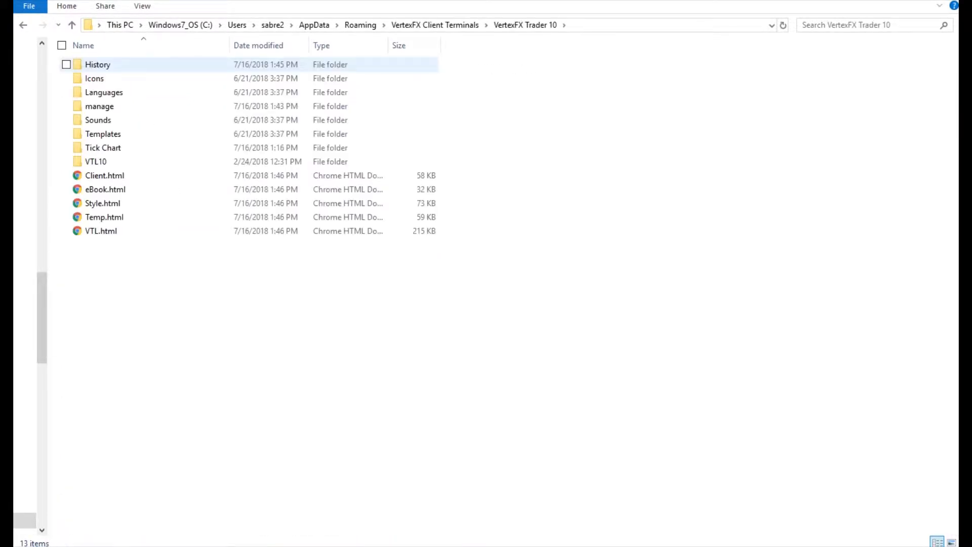
pyautogui.doubleClick(95, 161)
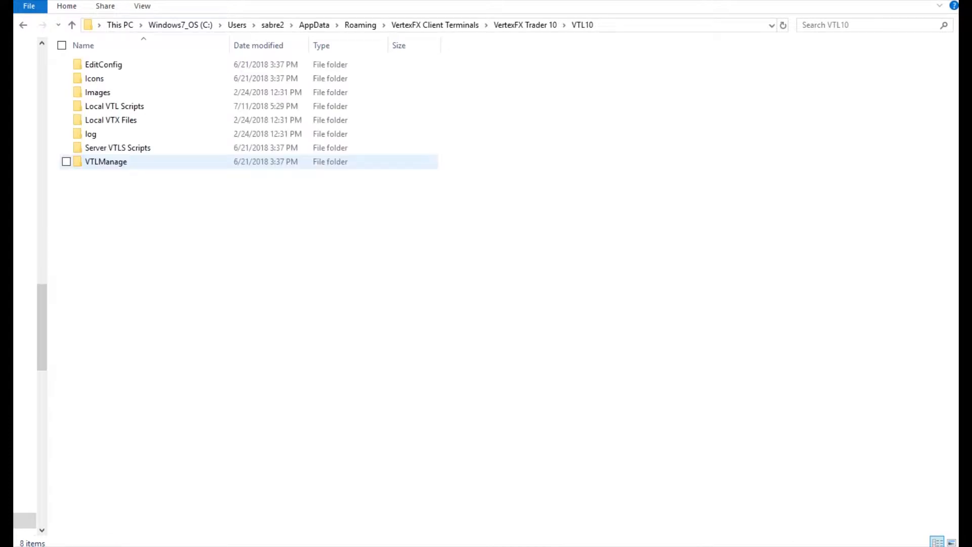
pyautogui.doubleClick(114, 106)
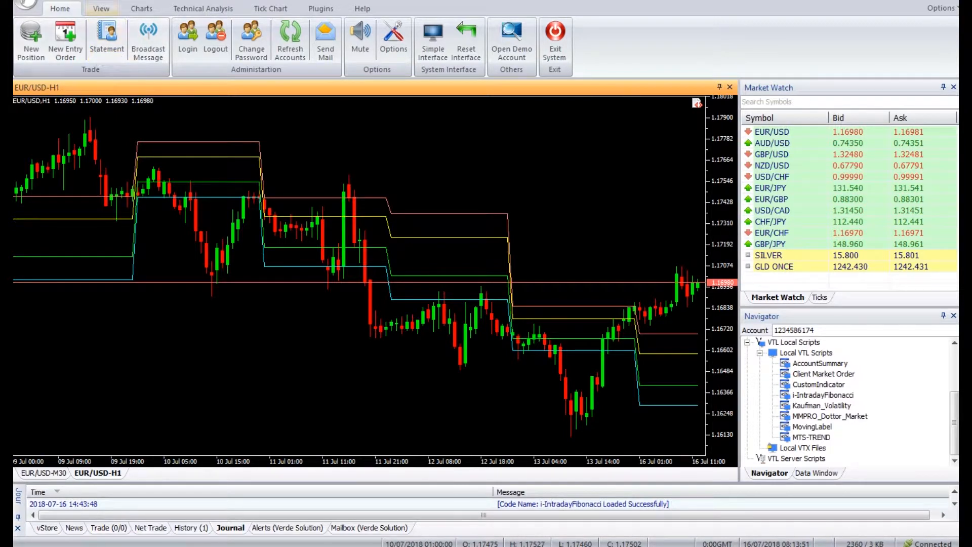
# - Show the Charts ribbon commands with i-IntradayFibonacci levels still on EUR/USD H1
pyautogui.click(141, 8)
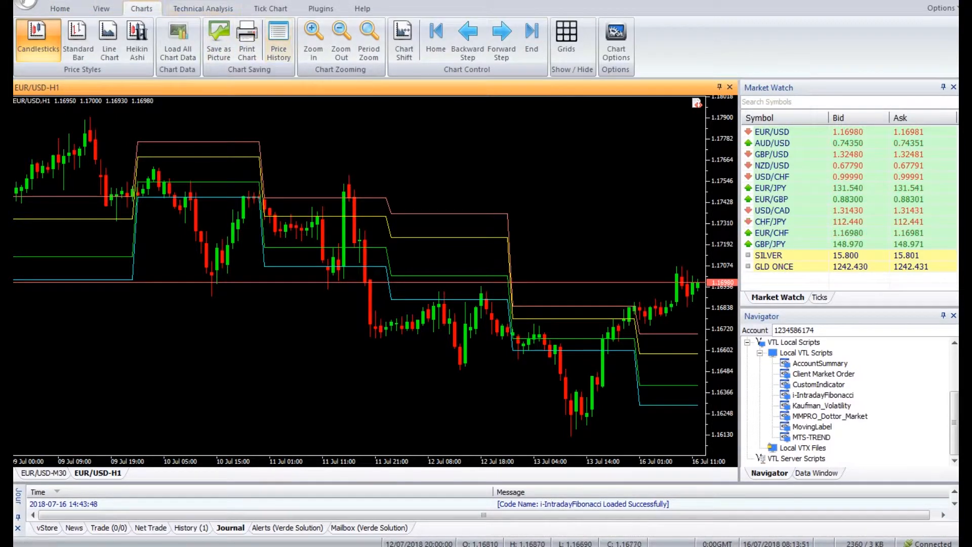